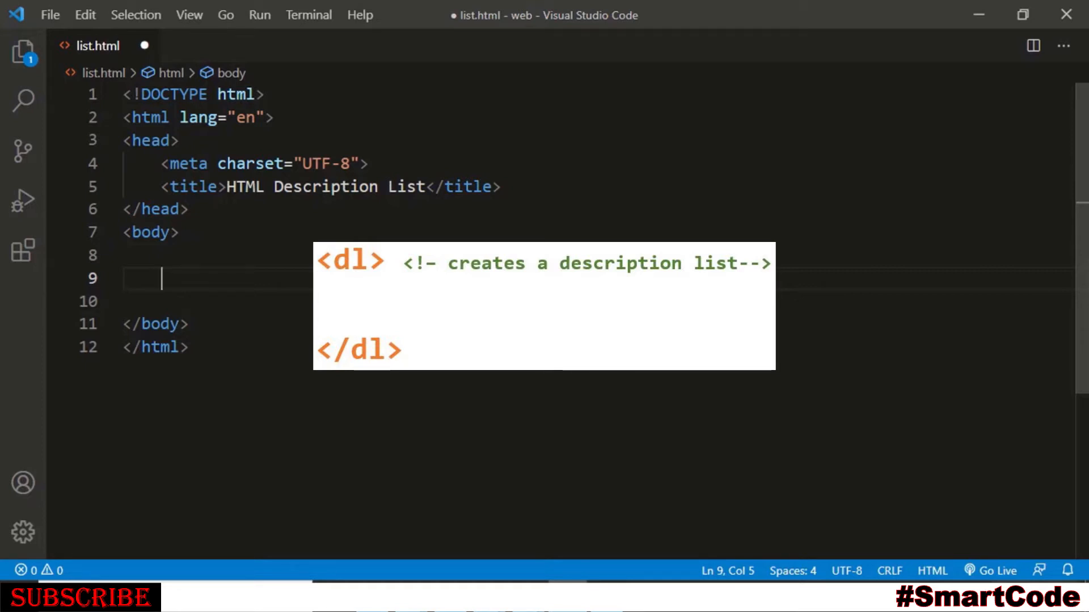
# Build a dl description list with the term VS Code in a dt element
pyautogui.write('<dt>VS Code</dt>')
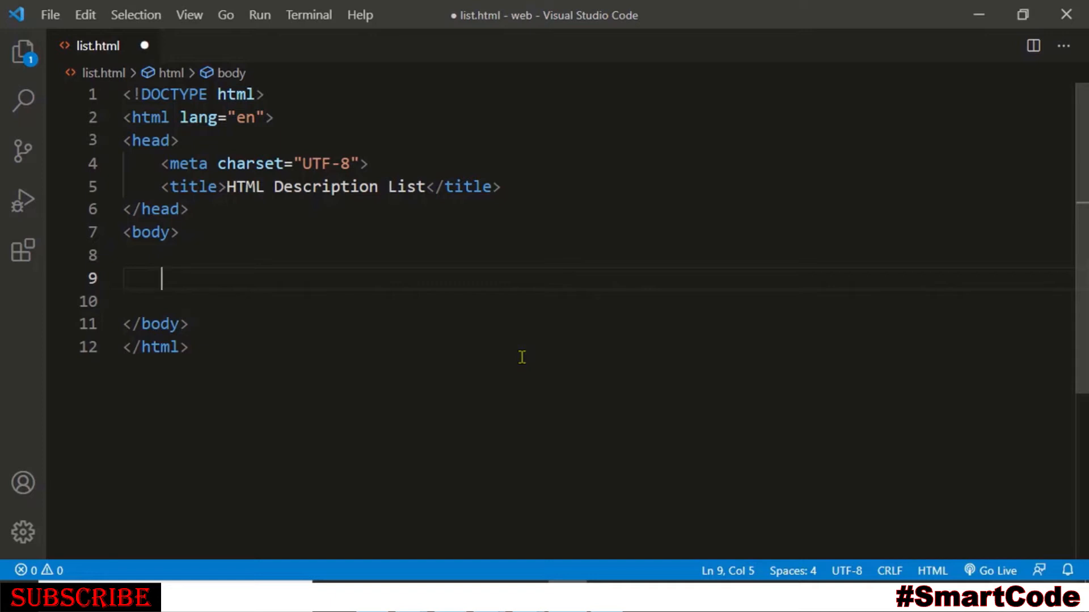
pyautogui.write('dl')
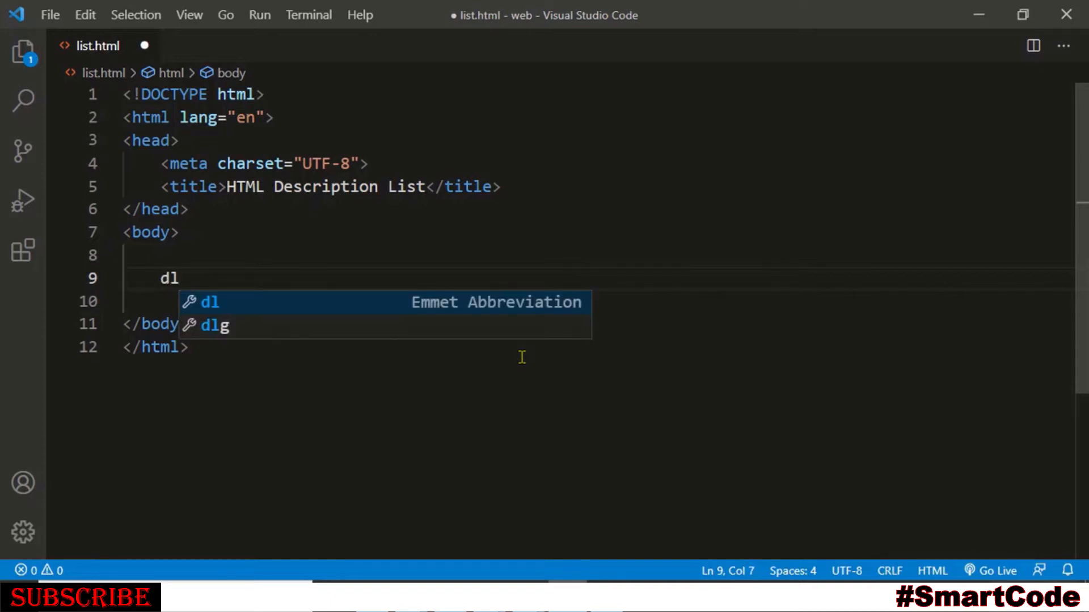
pyautogui.press('Tab')
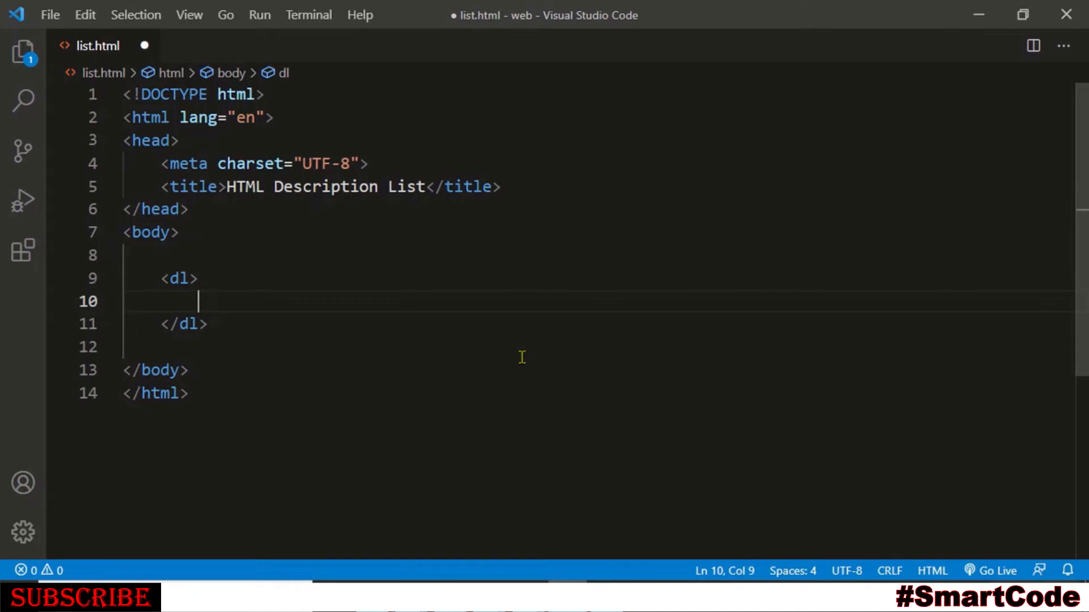
pyautogui.write('dt')
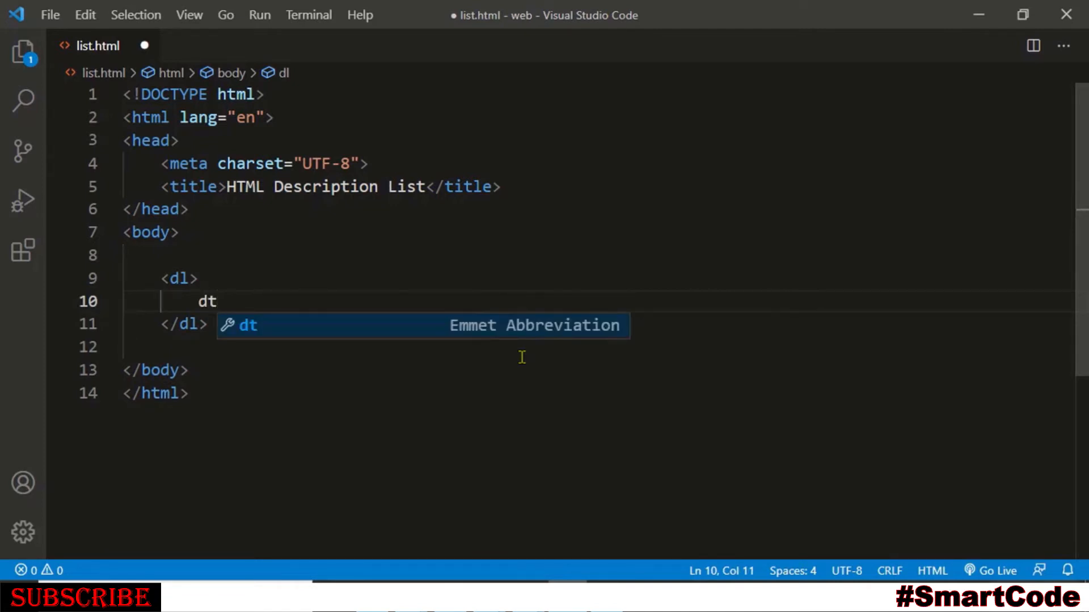
pyautogui.press('Tab')
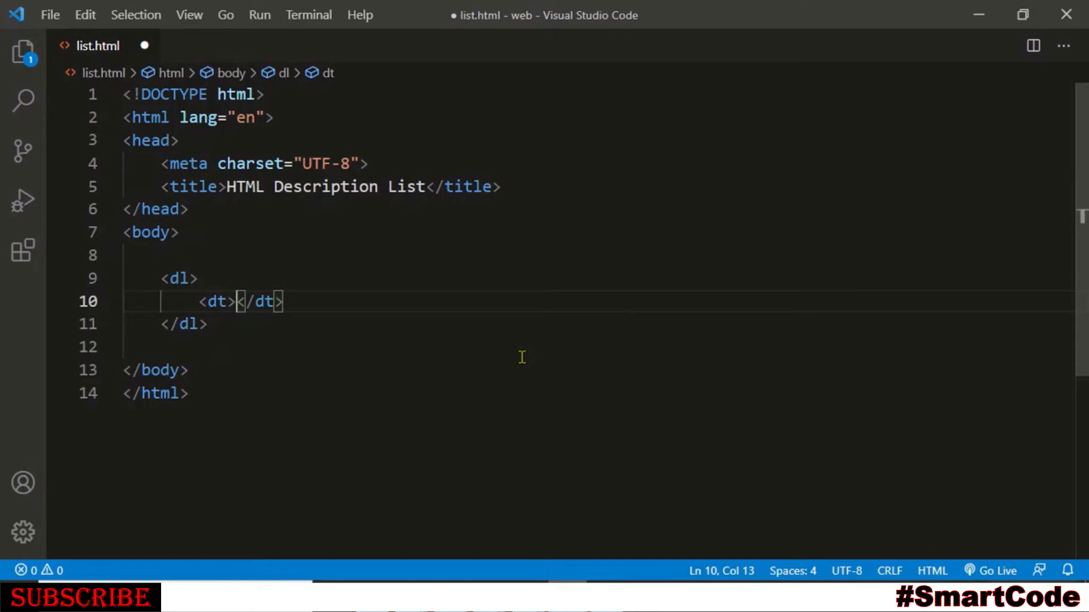
pyautogui.write('VS Code')
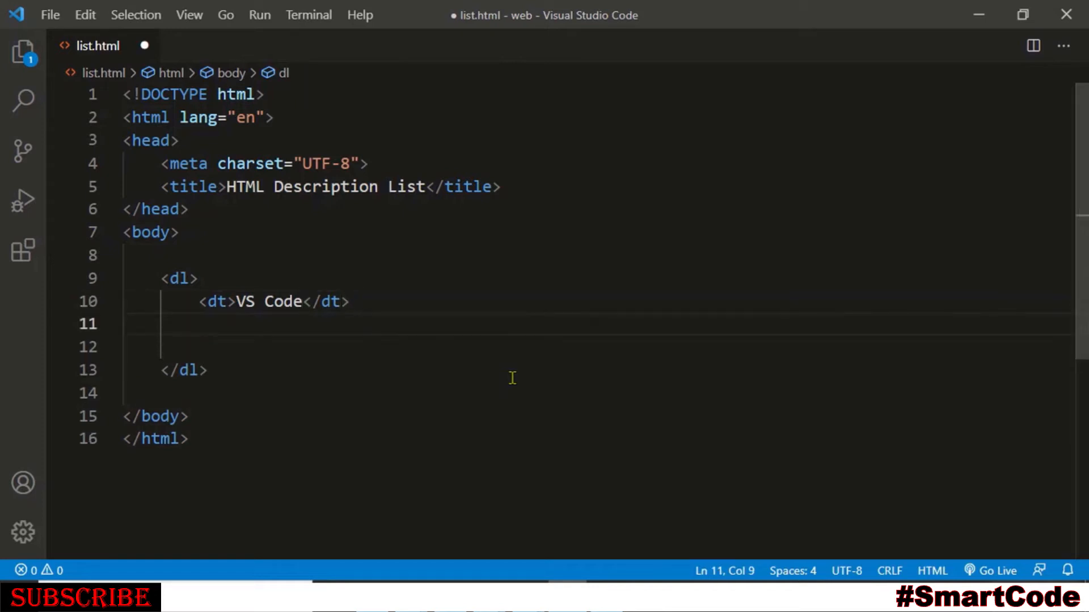
# Add a dd description reading 'A free IDE. Made by Microsoft.'
pyautogui.write('dd></dd>')
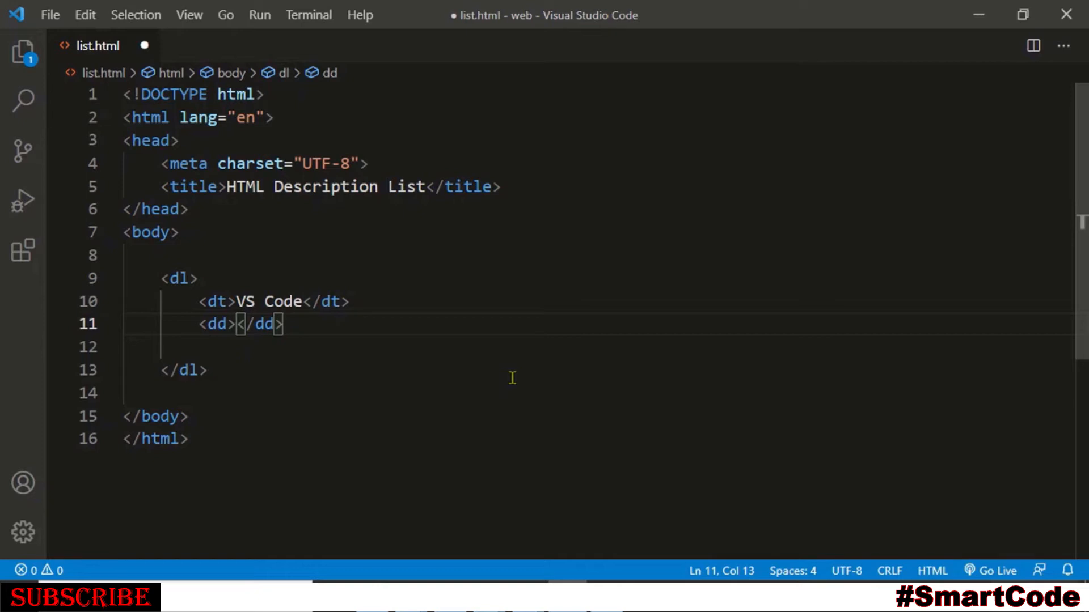
pyautogui.write('A free')
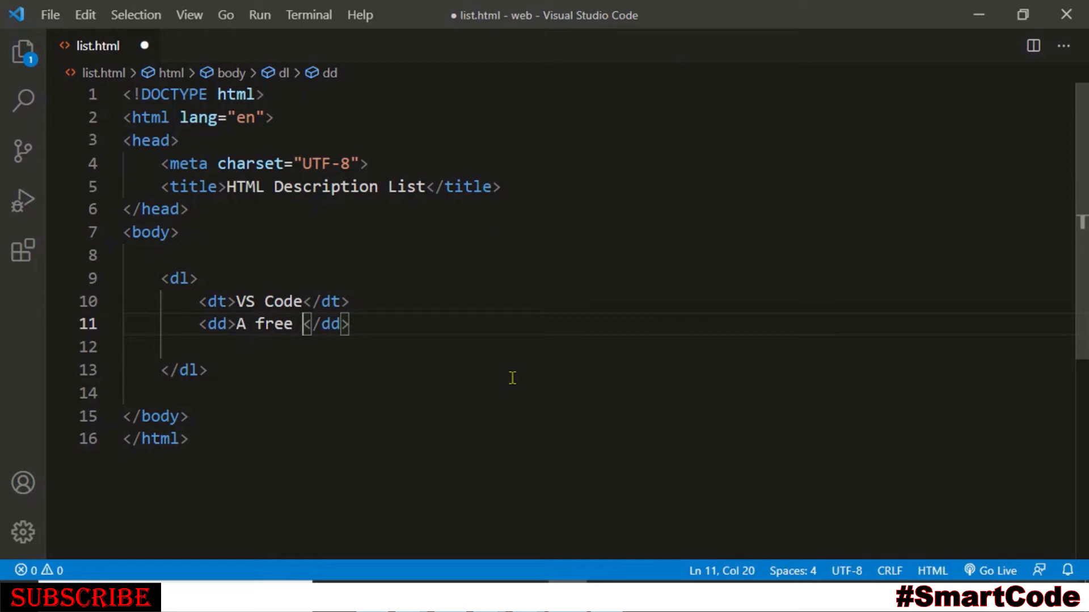
pyautogui.write('IDE.')
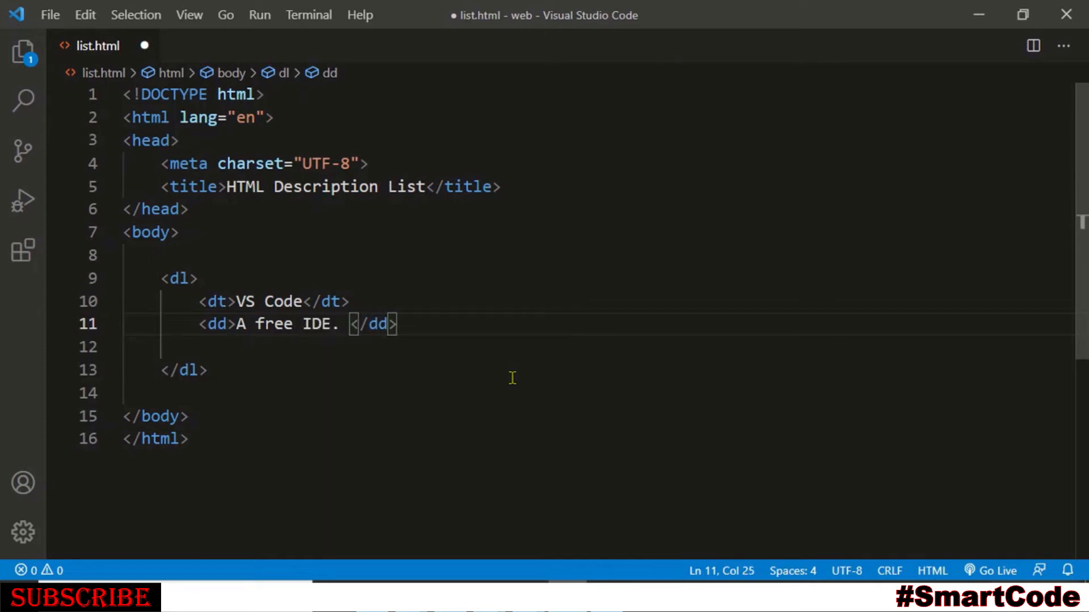
pyautogui.write('Made by M')
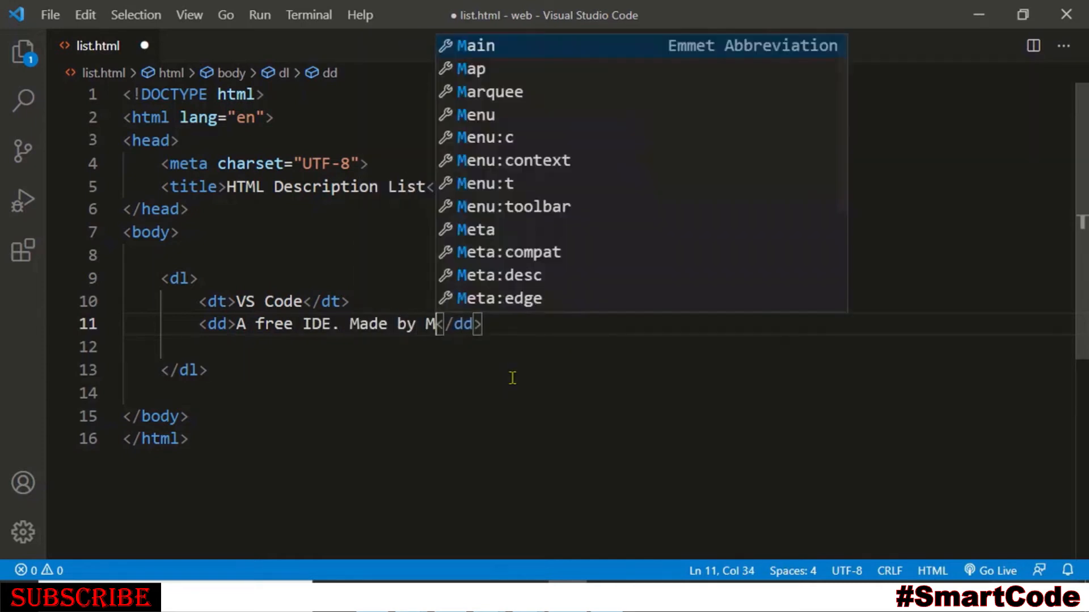
pyautogui.write('icroso')
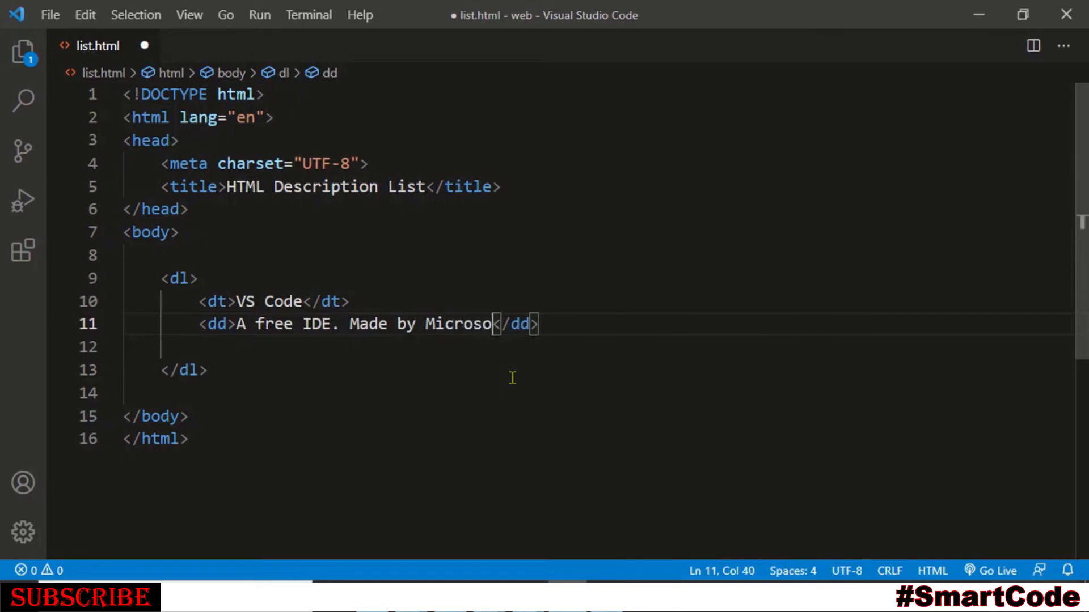
pyautogui.write('ft.')
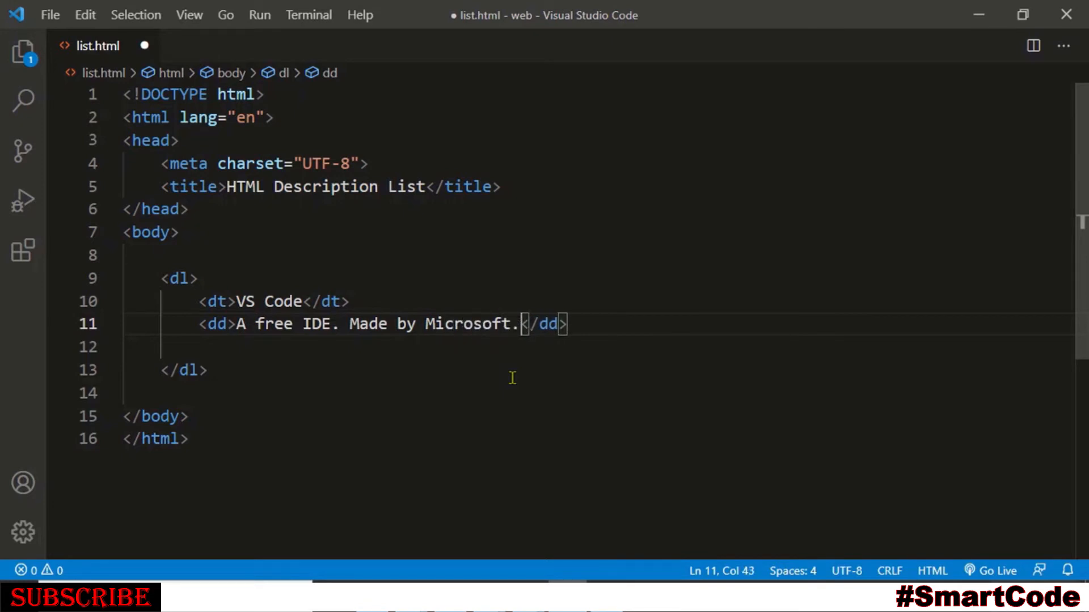
pyautogui.moveTo(436, 325)
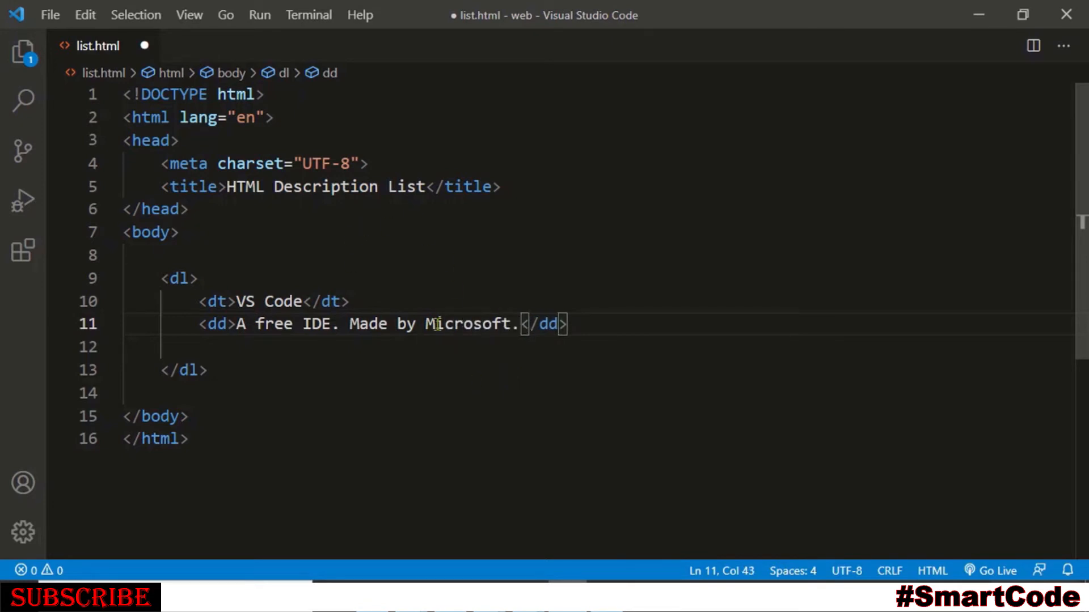
pyautogui.doubleClick(179, 279)
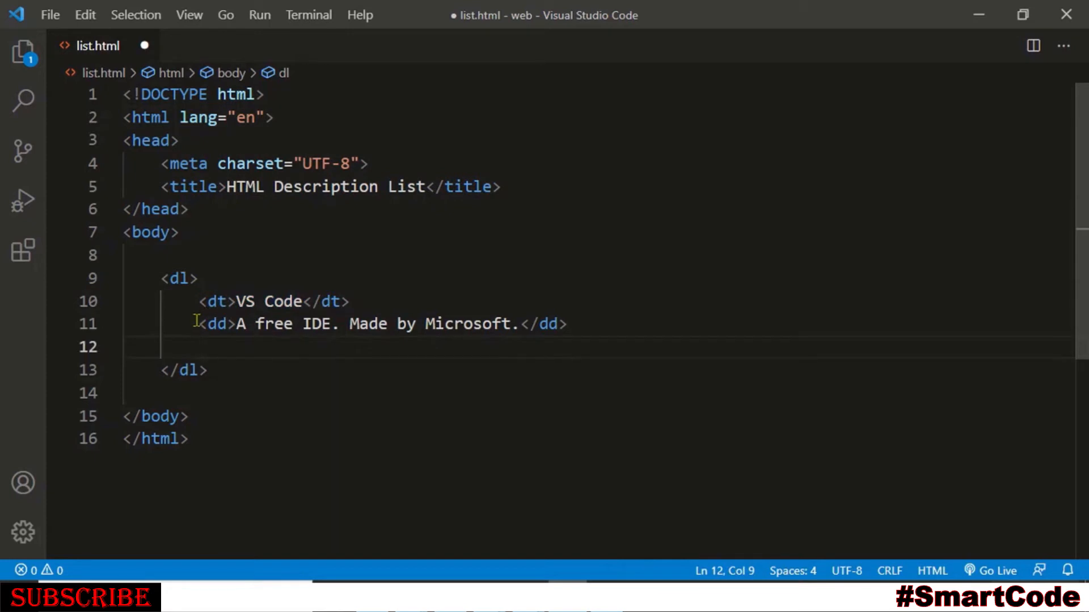
# View C:/web/list.html in a new Chrome tab titled HTML Description List
pyautogui.moveTo(198, 325); pyautogui.dragTo(566, 324)
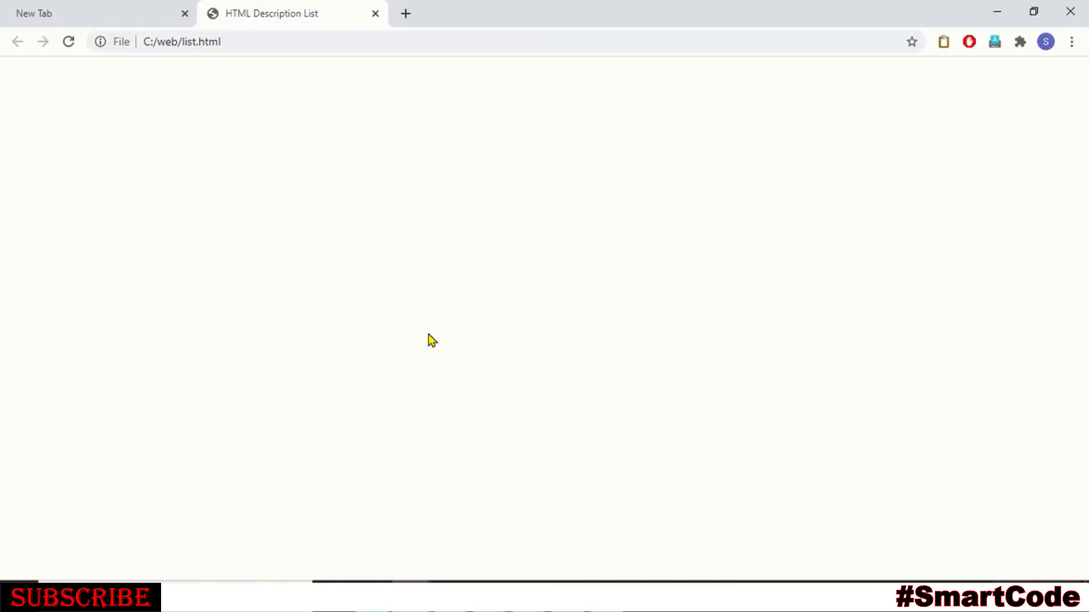
pyautogui.click(68, 42)
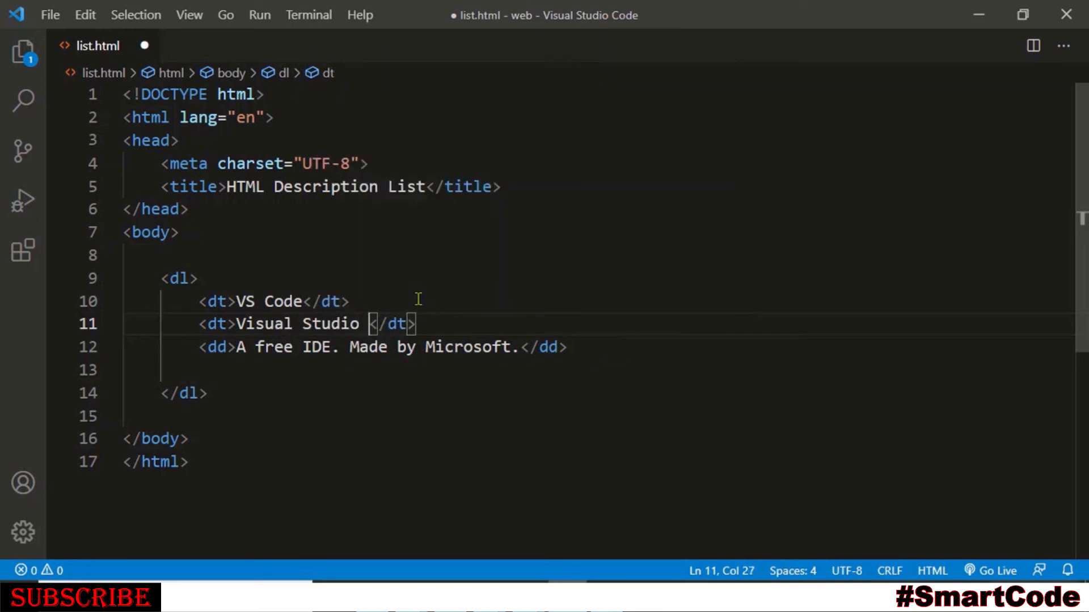
# Complete the second term as Visual Studio Community and start a line for another description
pyautogui.write('Community')
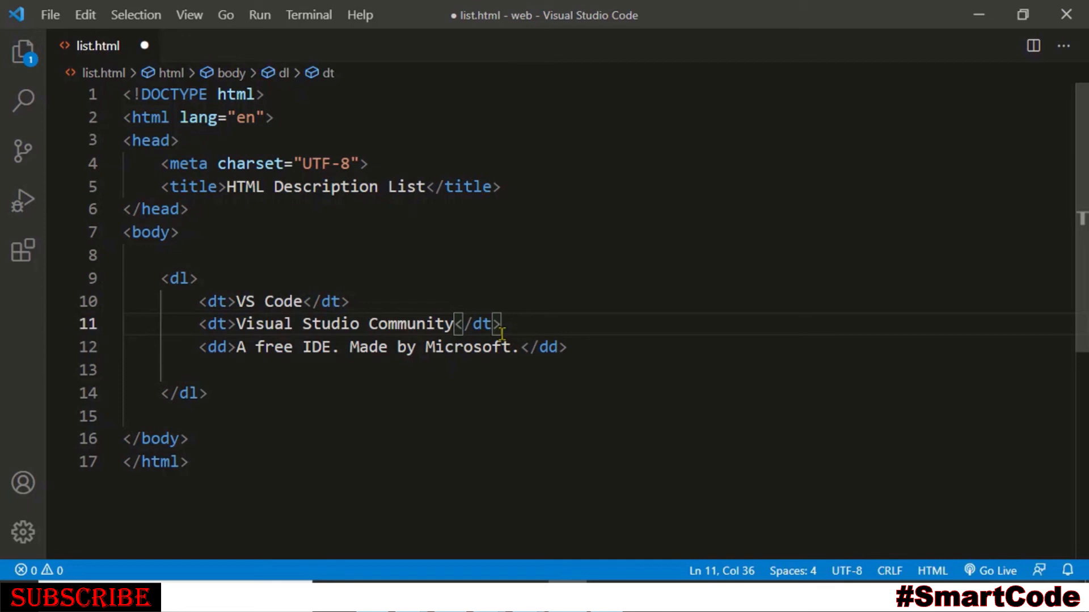
pyautogui.press('Enter')
pyautogui.write('<dd></dd>')
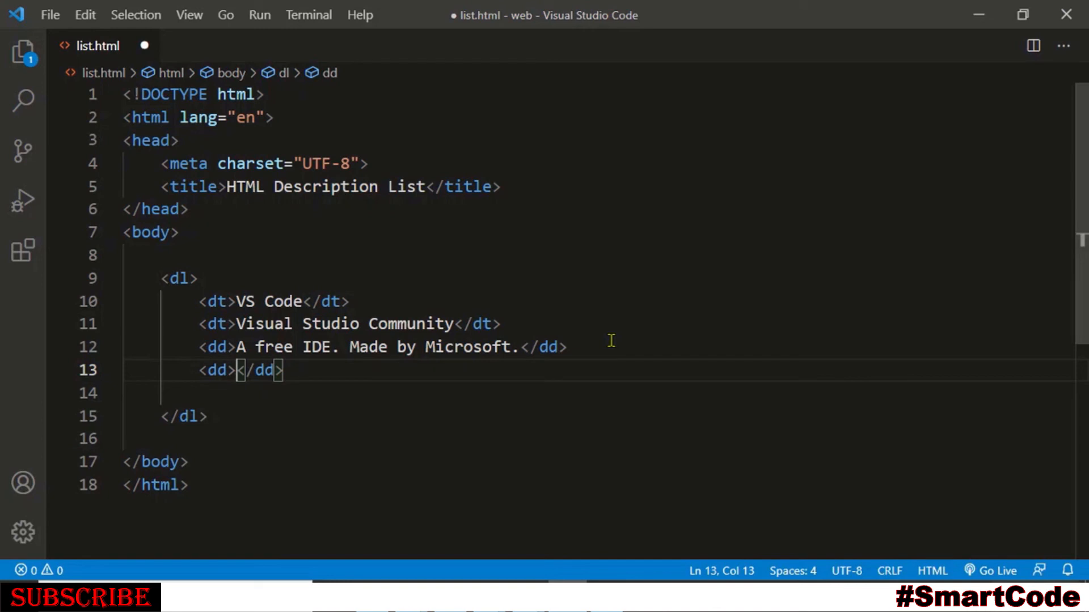
# Add the description 'Programmers love VS Code and Visual Studio' and remove the Visual Studio Community term
pyautogui.write('Programmers love')
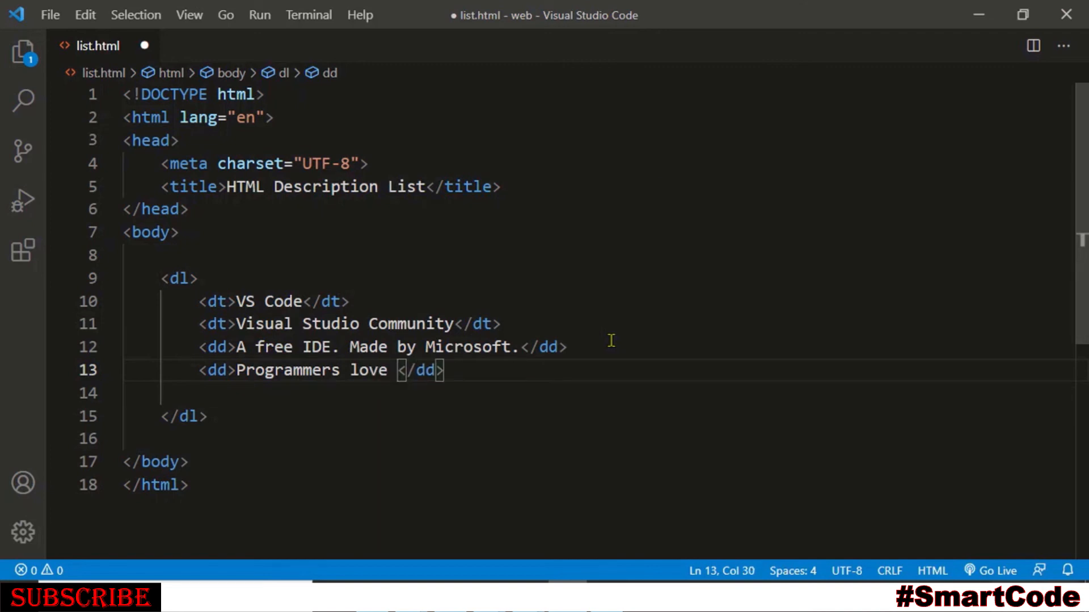
pyautogui.write('VS Code and Visual Stud')
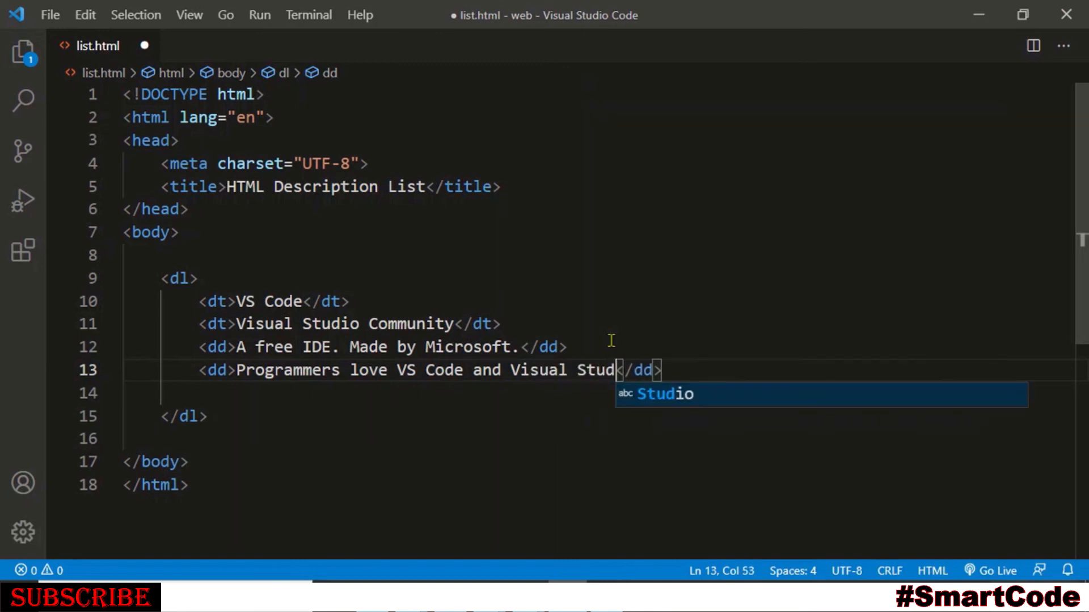
pyautogui.write('io')
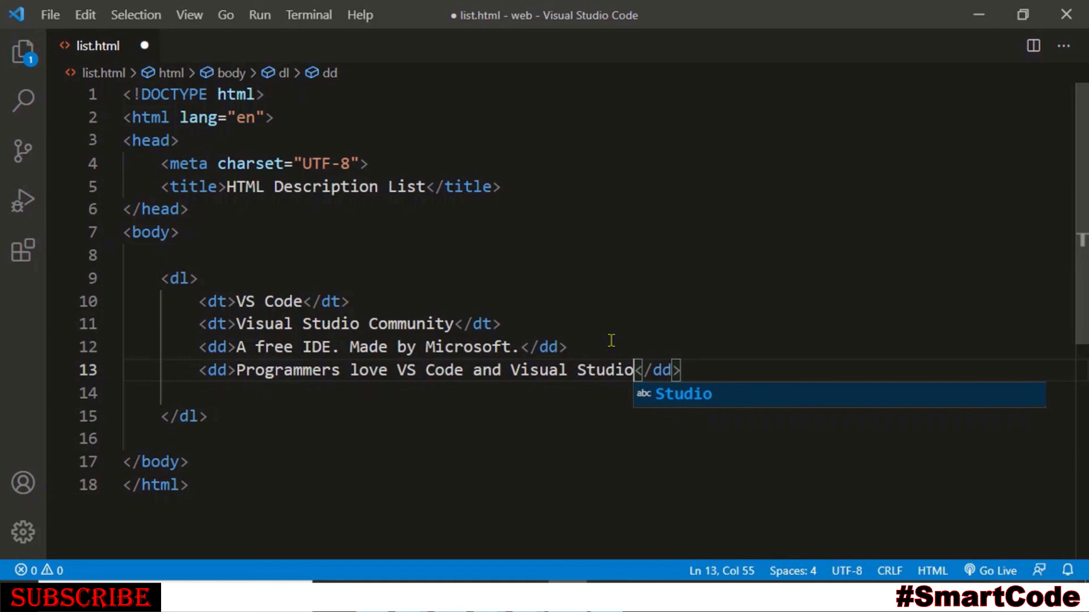
pyautogui.moveTo(401, 282)
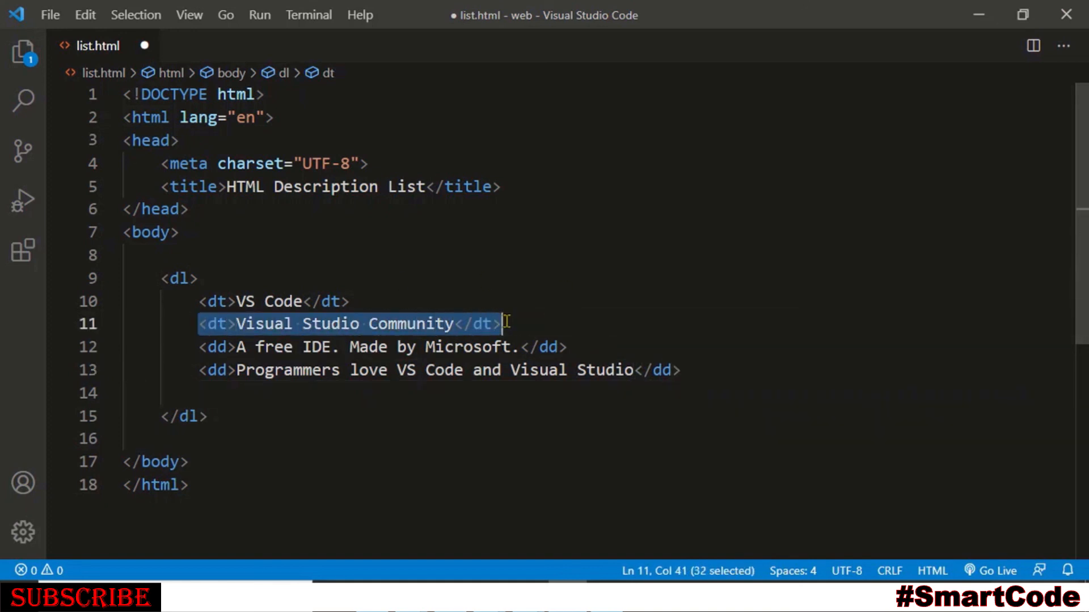
pyautogui.press('Delete')
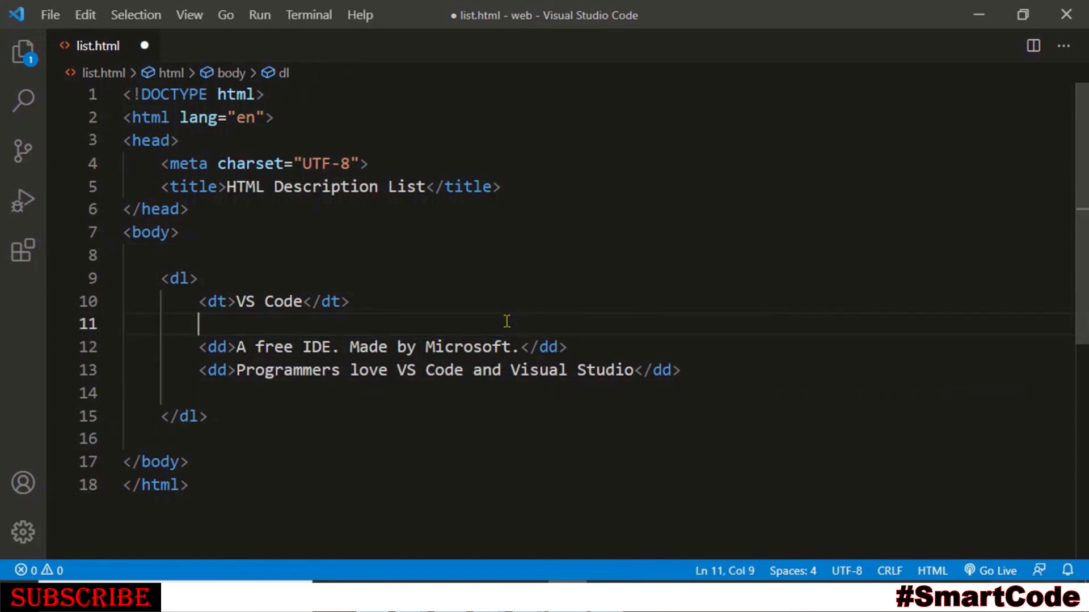